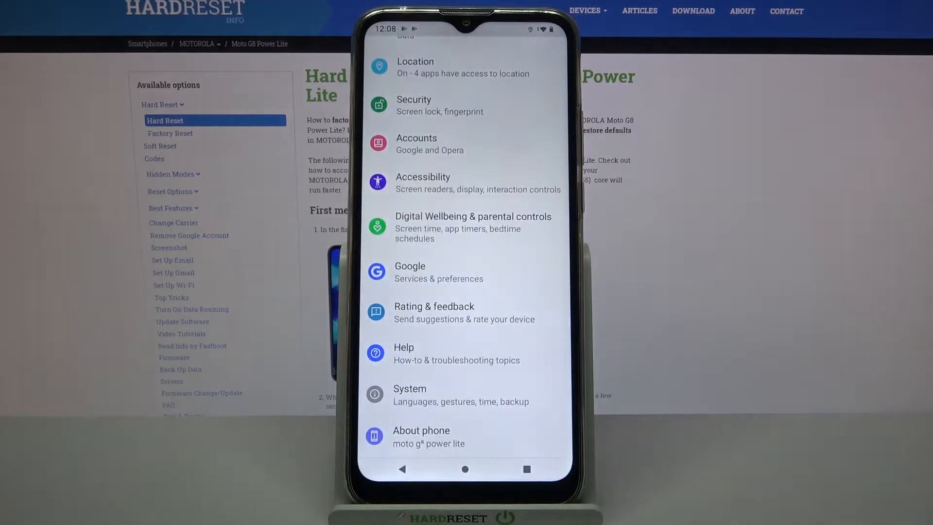
# Step: Scroll to the top of Settings and go into Connected devices
pyautogui.scroll(-3)
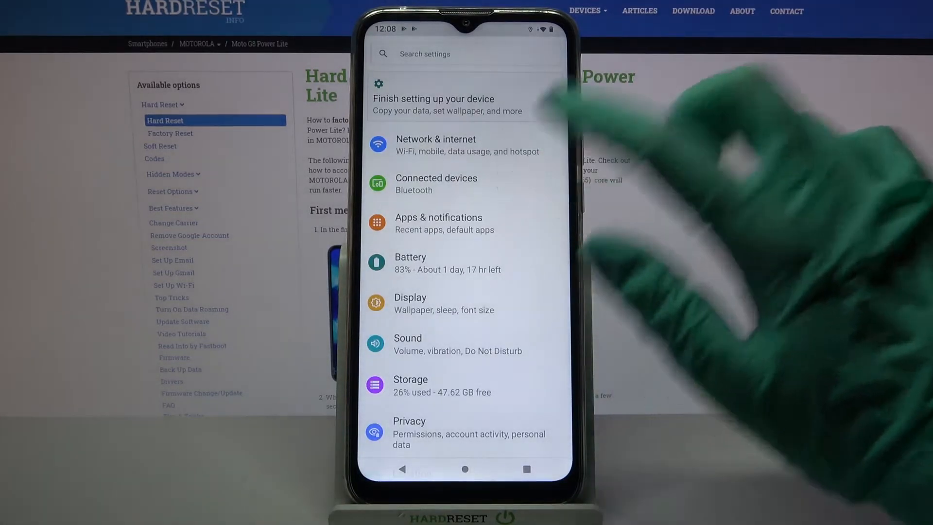
pyautogui.click(436, 184)
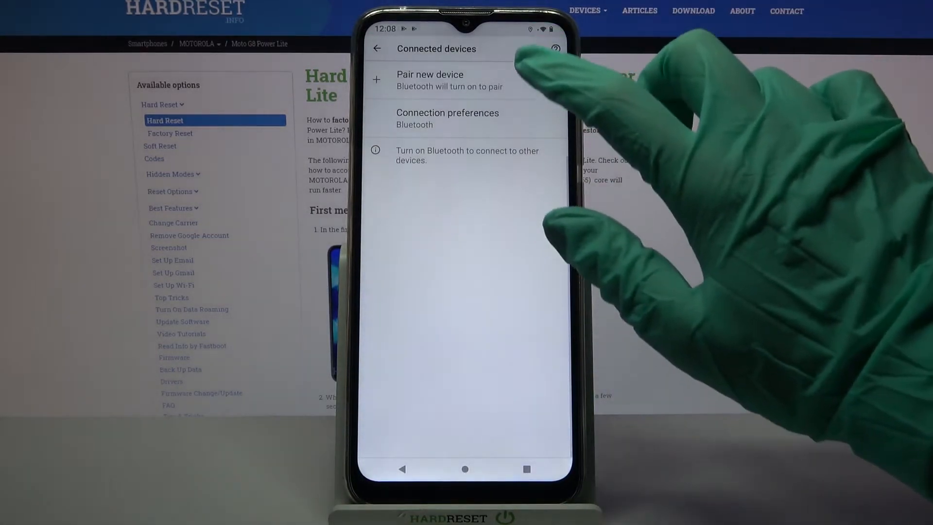
# Step: Pair the phone with the nearby Bluetooth device Frytka from Pair new device, then reach its Forget prompt
pyautogui.click(430, 81)
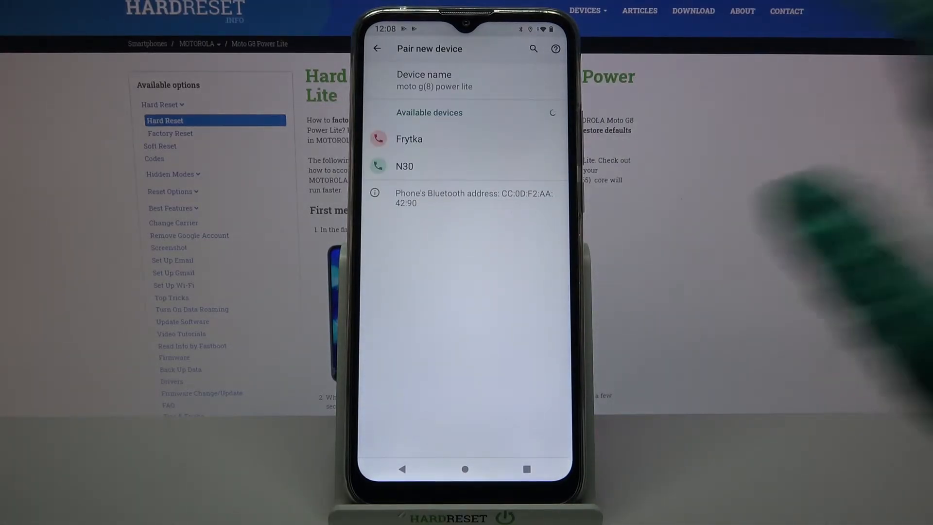
pyautogui.click(409, 139)
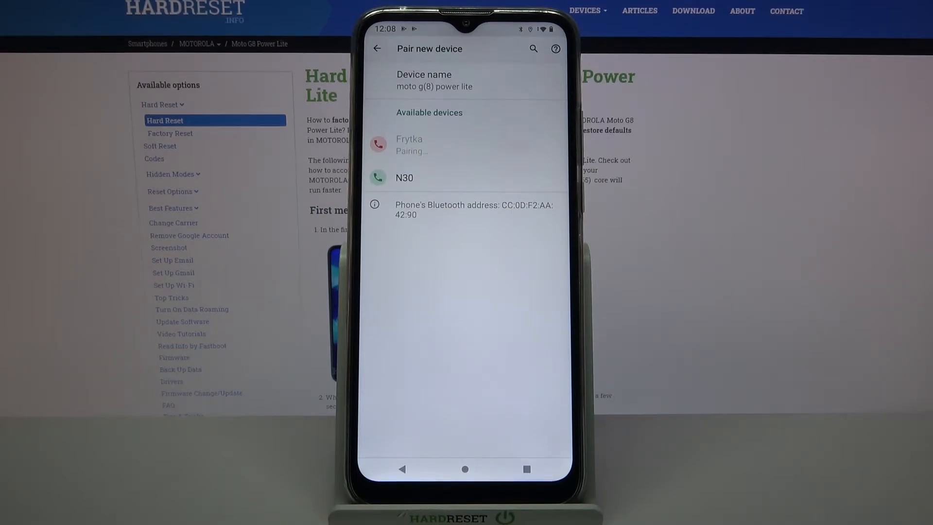
pyautogui.click(410, 145)
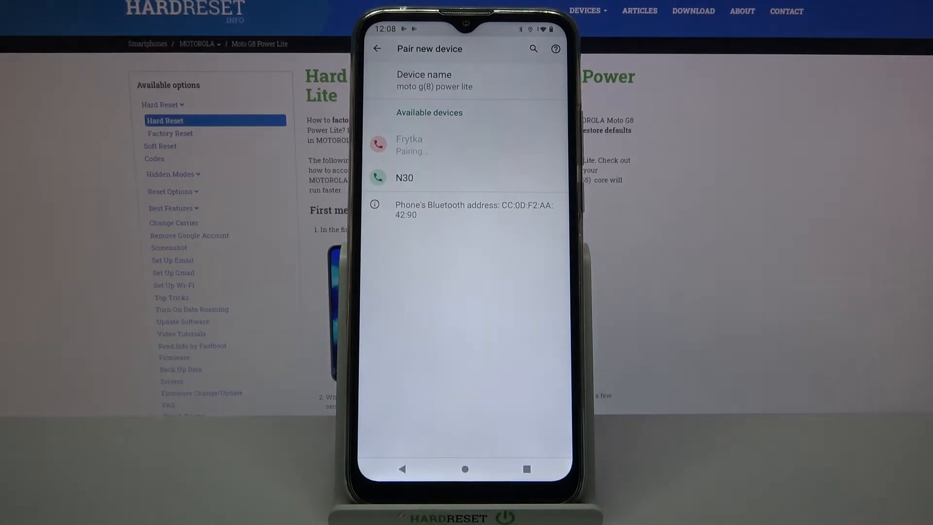
pyautogui.click(378, 49)
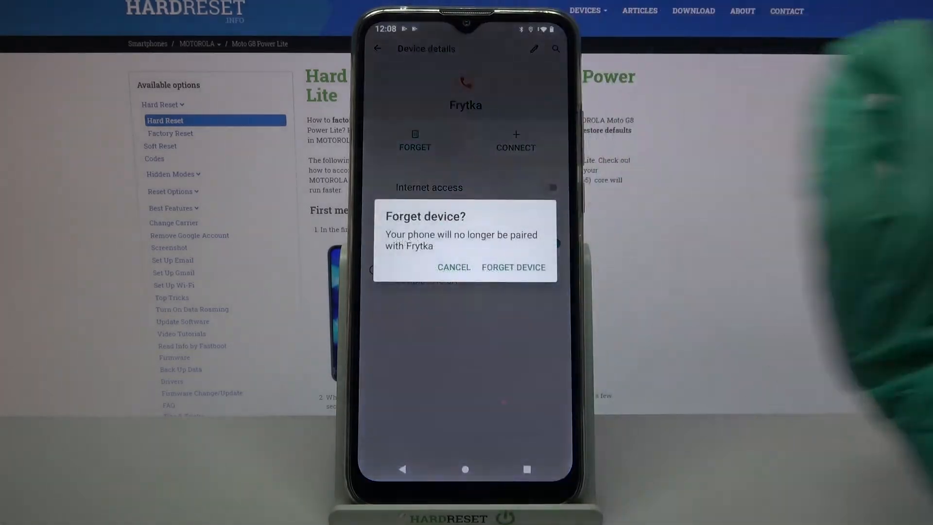
# Step: Confirm forgetting Frytka so Connected devices lists no paired devices
pyautogui.click(513, 267)
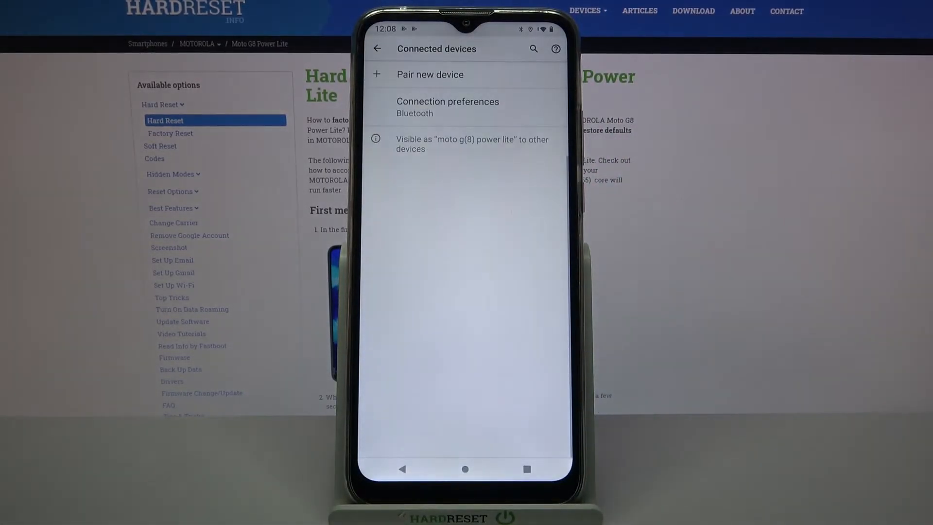